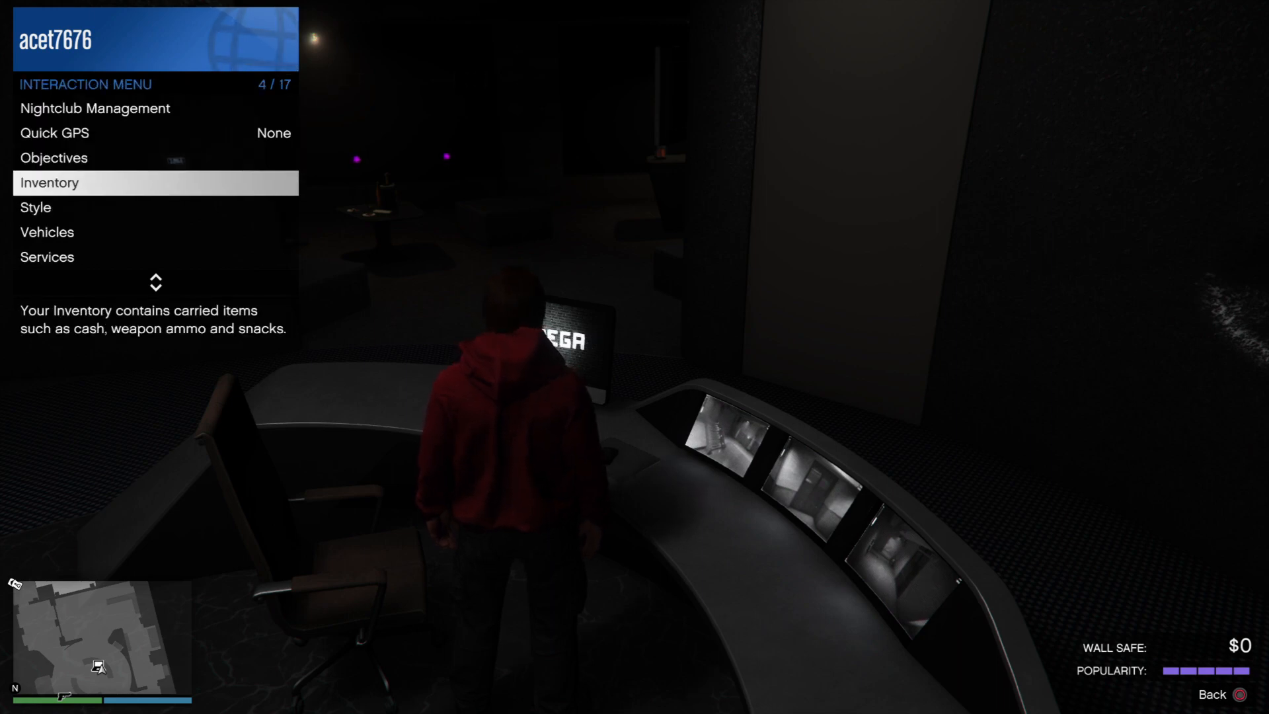
Step: Bring up the interaction menu and set MC President Find Prospects' offer to Friends
{"action": "scroll", "scroll_direction": "down", "scroll_amount": 3}
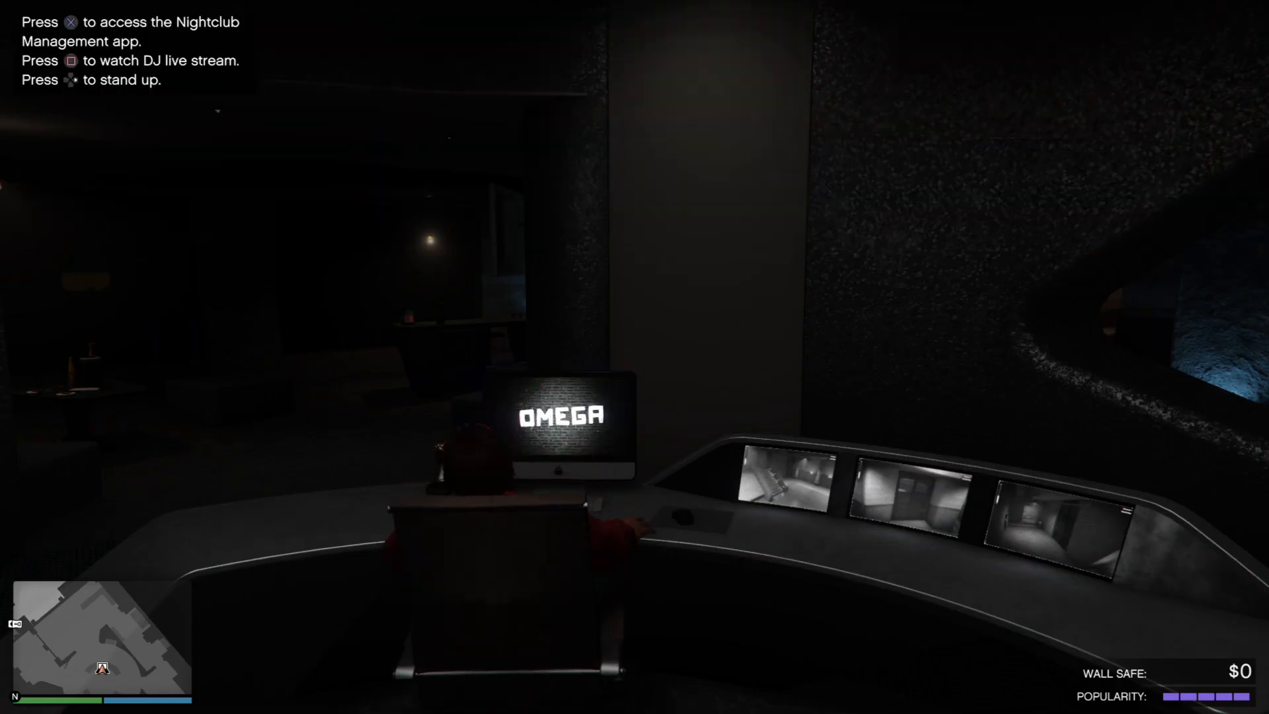
{"action": "mouse_move", "coordinate": [635, 357]}
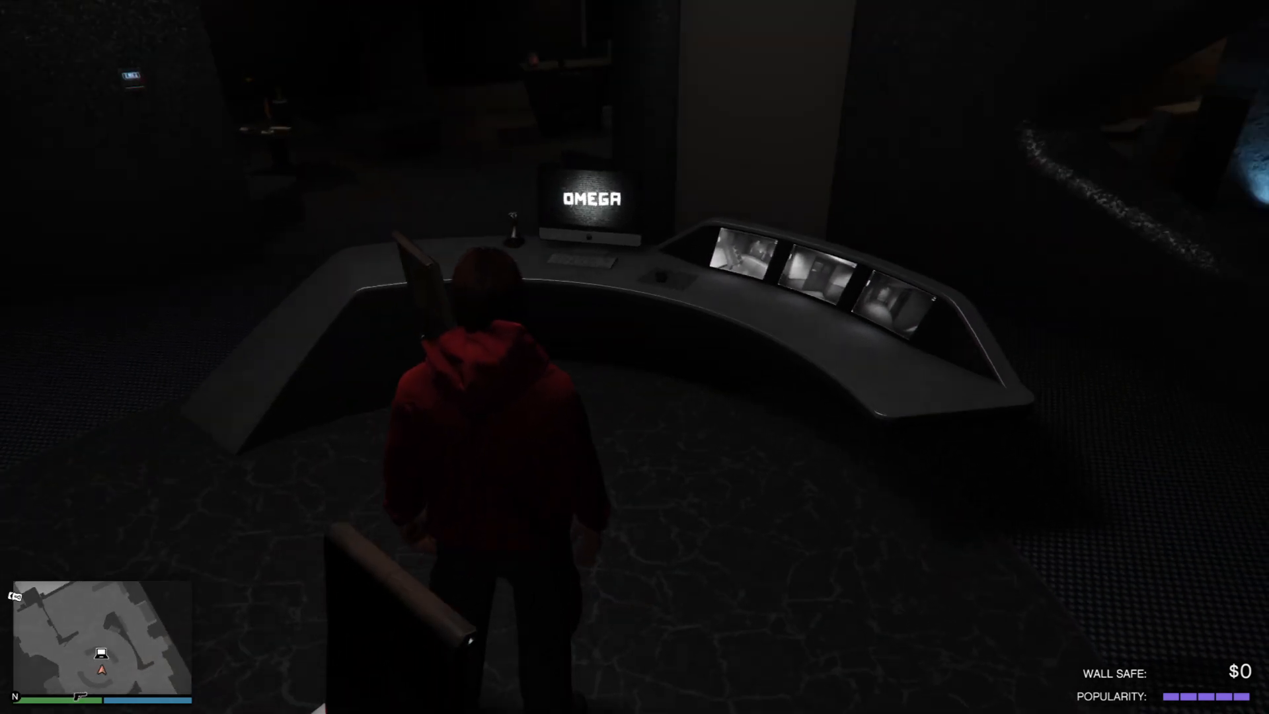
{"action": "key", "text": "m"}
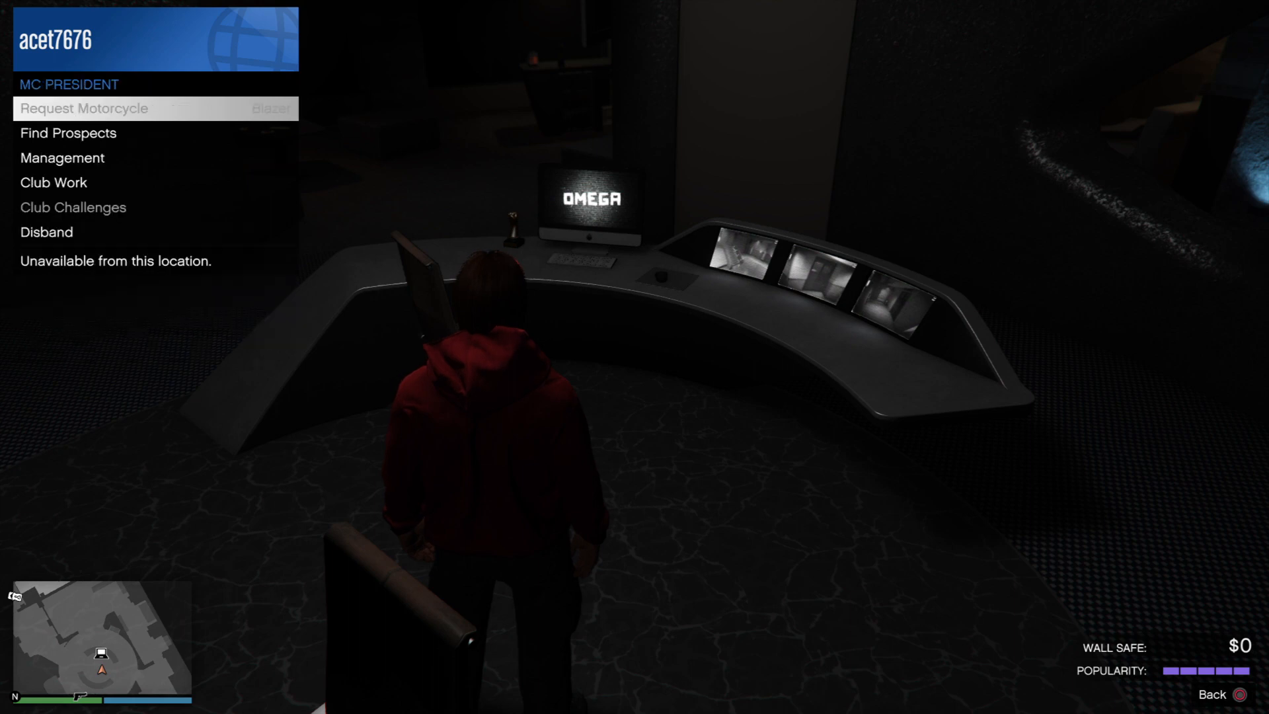
{"action": "left_click", "coordinate": [69, 133]}
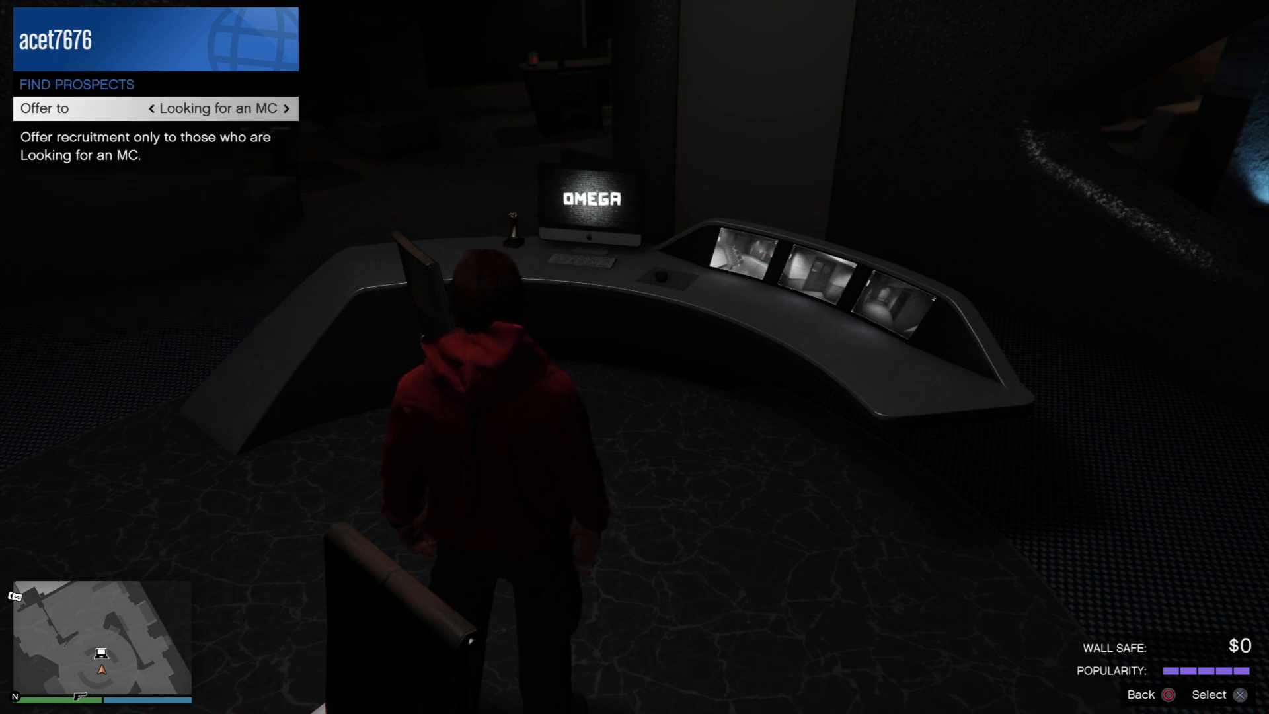
{"action": "left_click", "coordinate": [288, 108]}
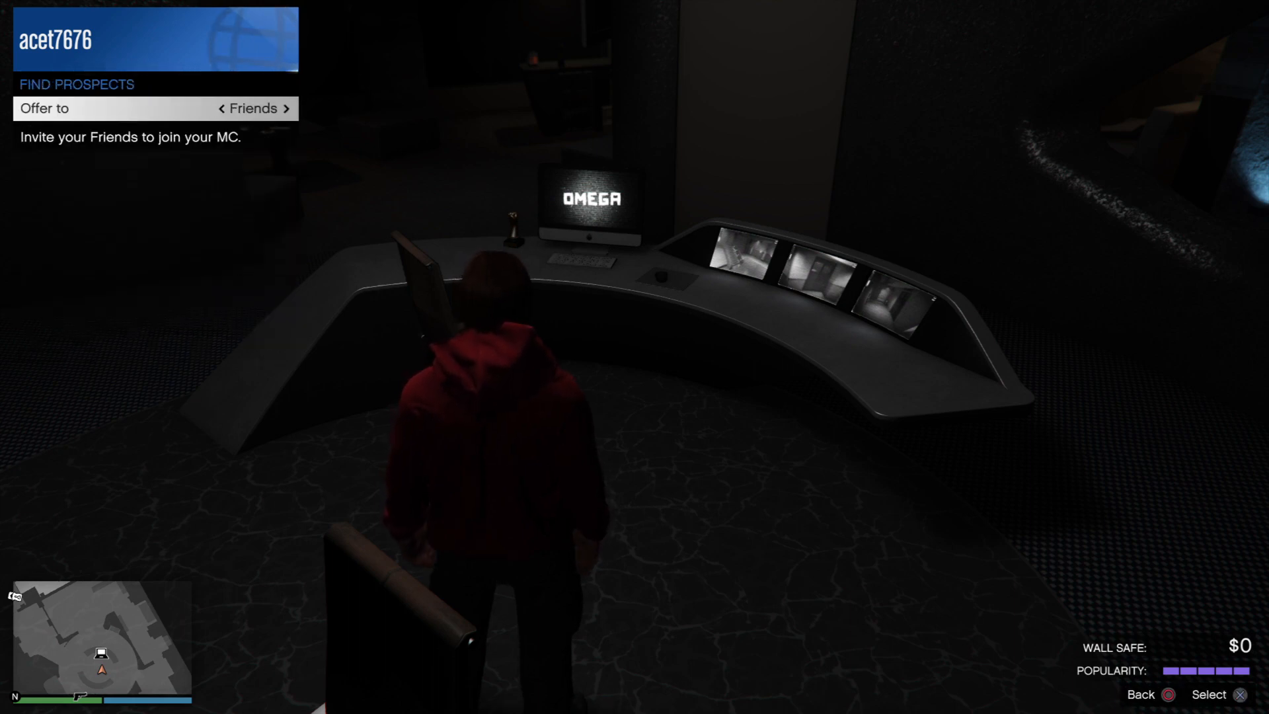